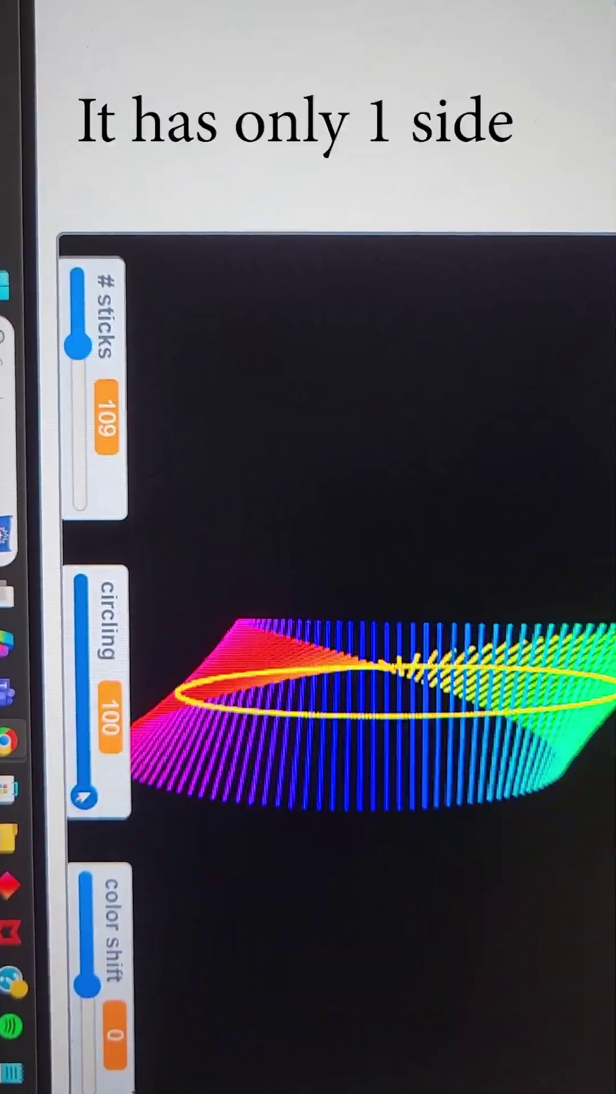
# Lower the circling slider from 100 to 6 so the strip's twist stays visible
pyautogui.moveTo(80, 789); pyautogui.dragTo(63, 572)
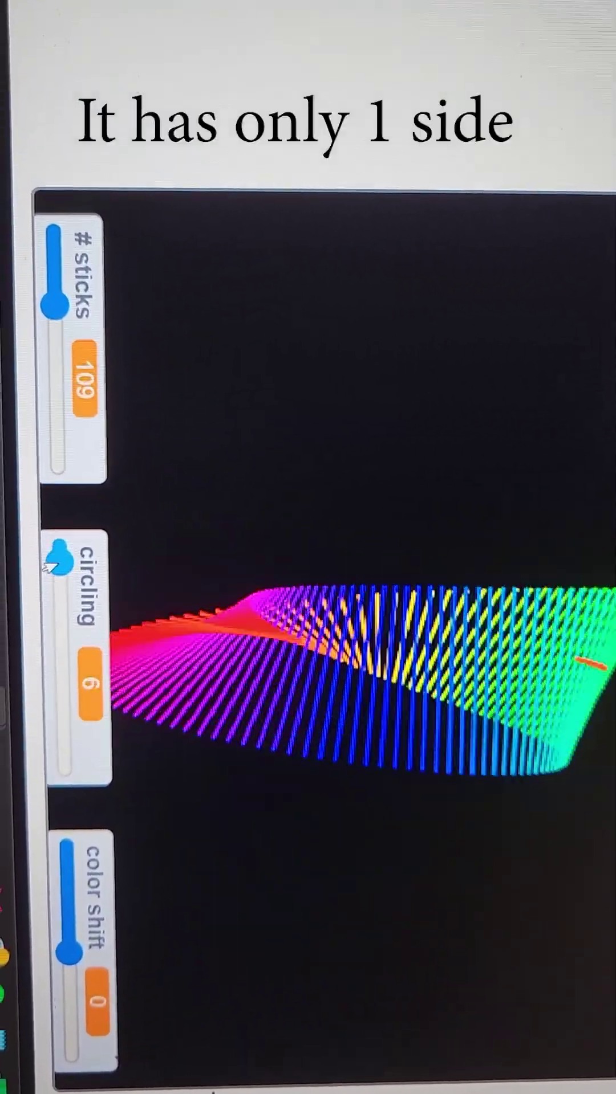